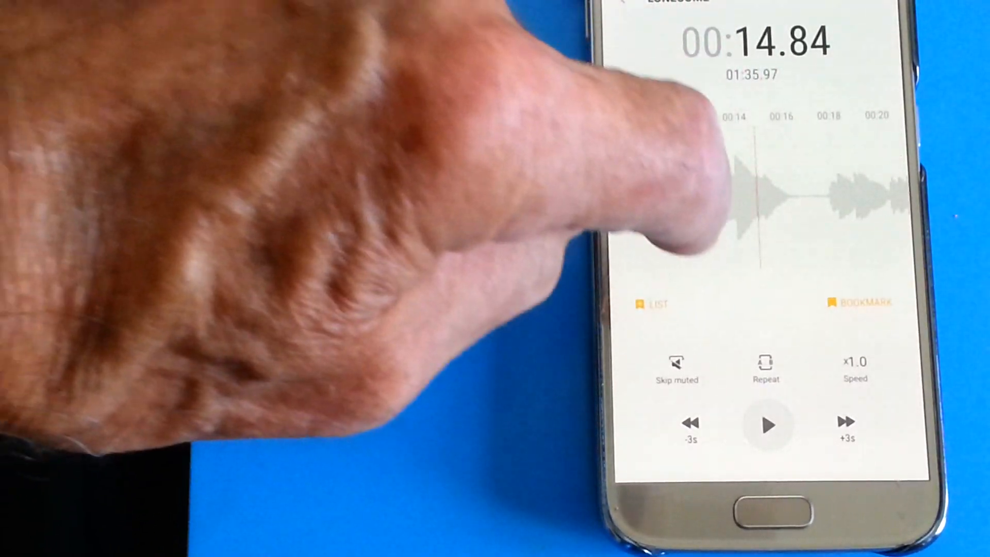
# Start playback and mark repeat start point A at about 00:14
pyautogui.click(767, 424)
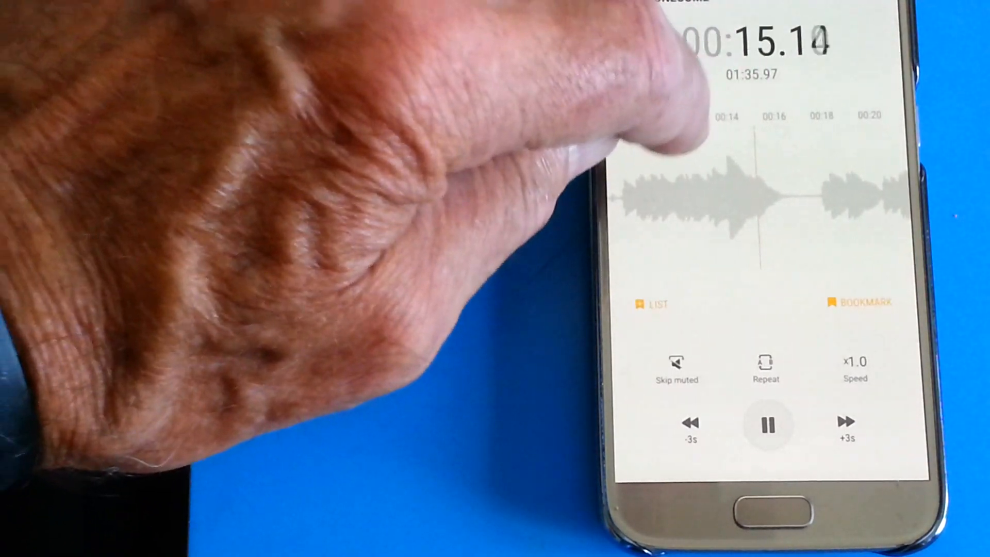
pyautogui.click(767, 424)
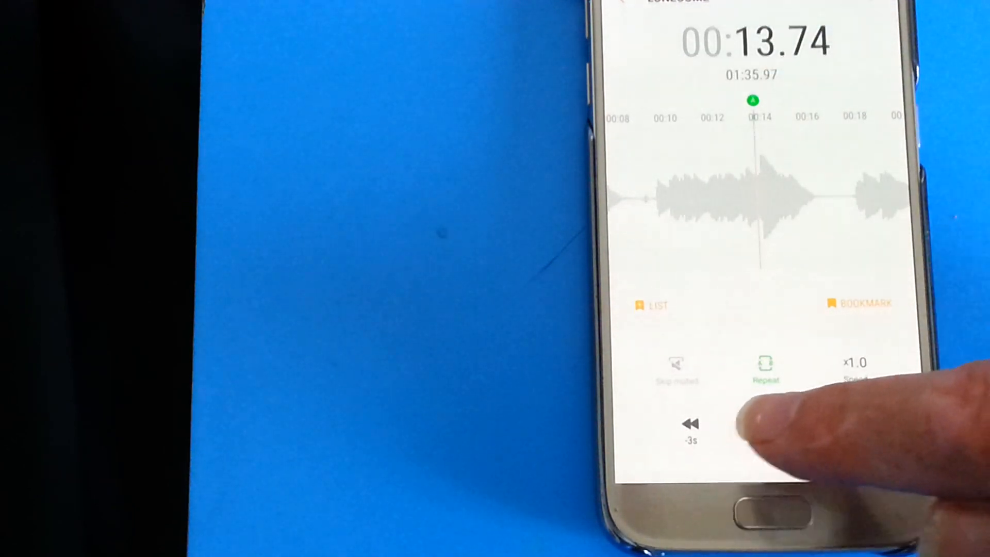
# Mark repeat end point B near 00:16, looping 00:14-00:16, then pause
pyautogui.click(767, 425)
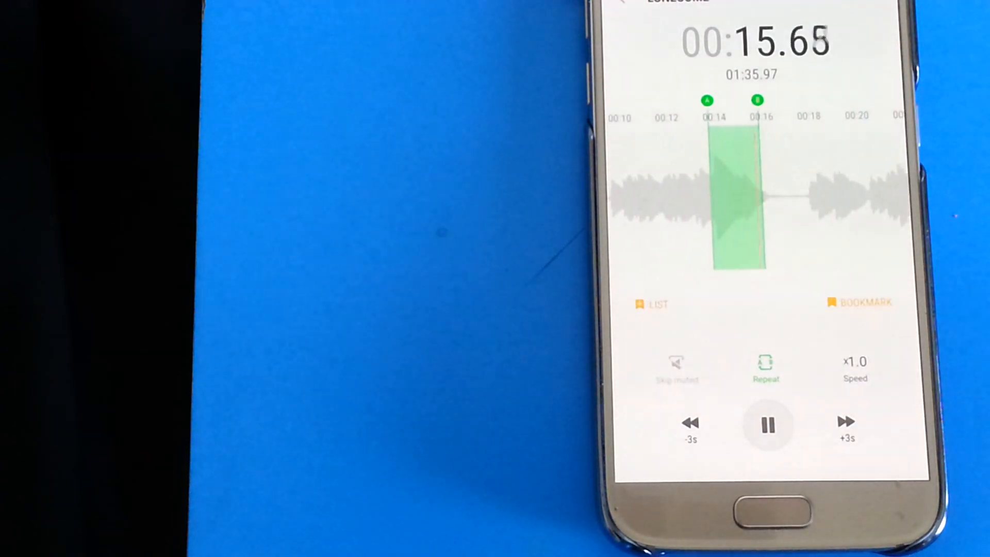
pyautogui.click(767, 424)
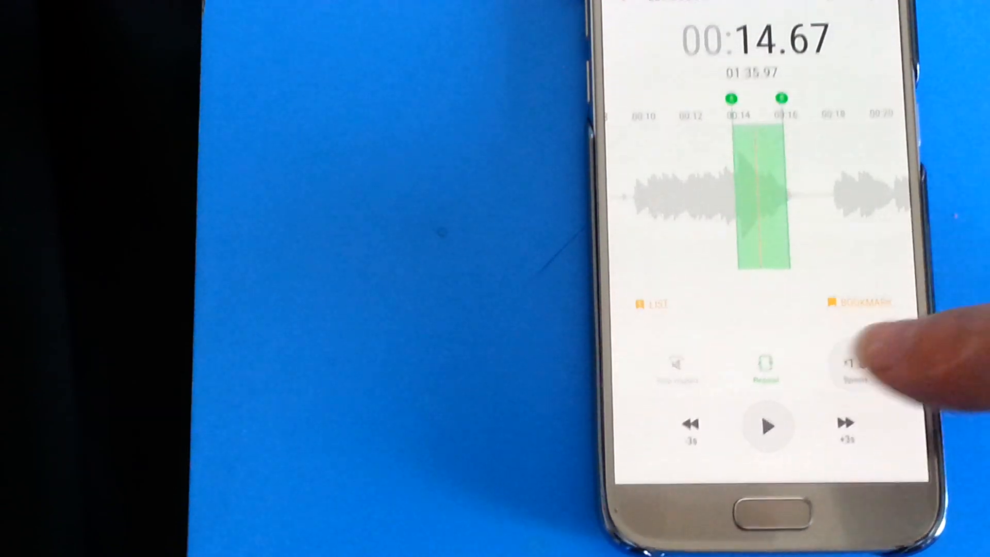
# Slow playback to x0.5, play the loop, and pause with a bookmark near 00:14
pyautogui.click(855, 369)
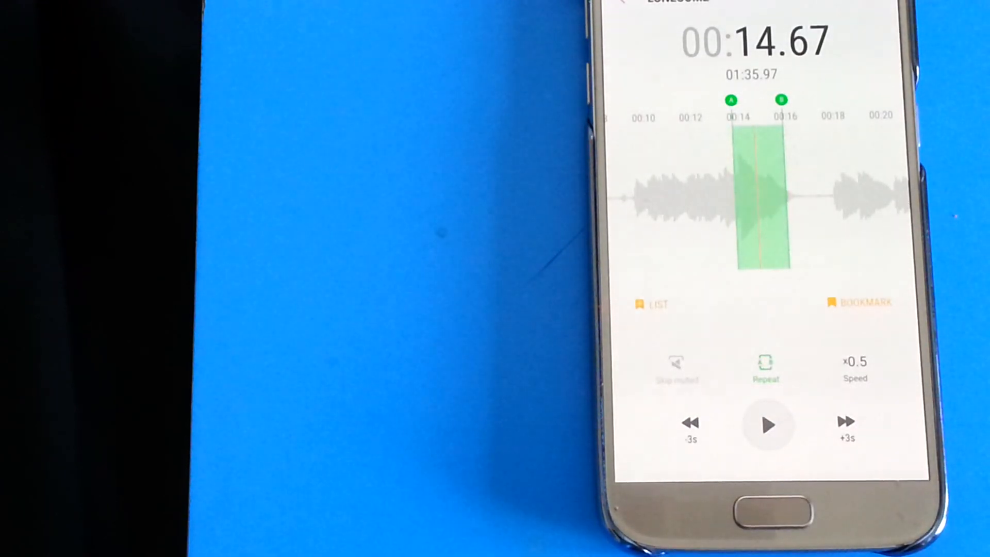
pyautogui.click(767, 424)
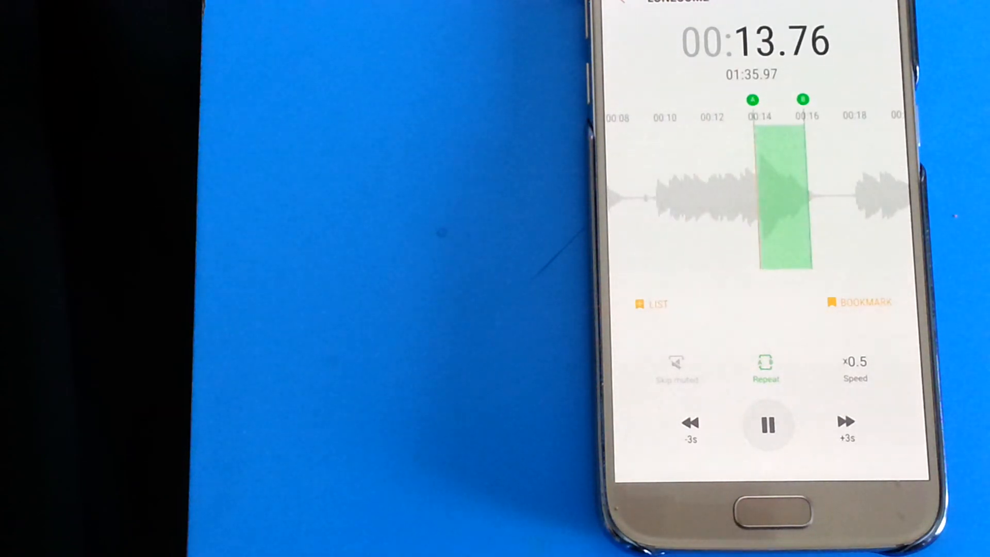
pyautogui.click(767, 424)
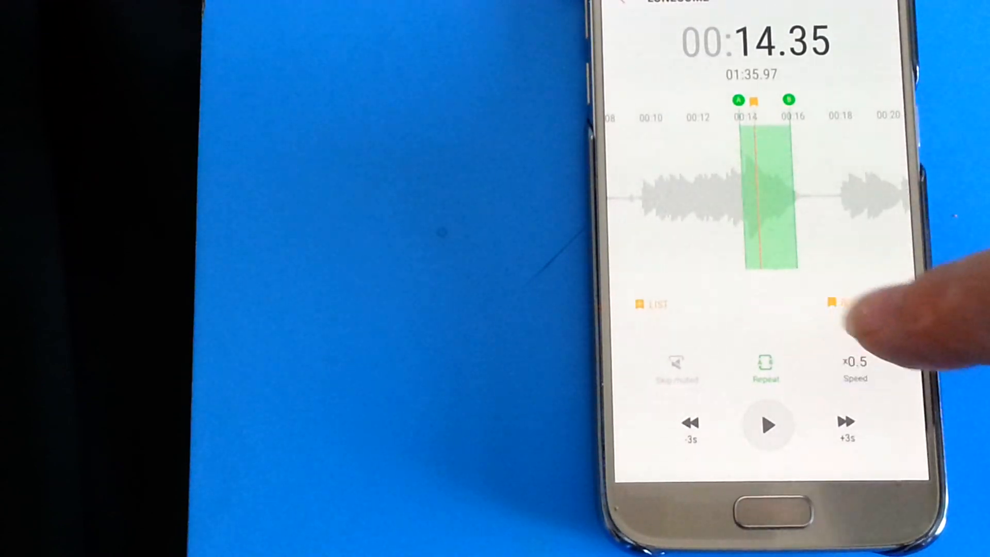
# Enter Edit mode on the recording so the trim handles appear
pyautogui.click(840, 303)
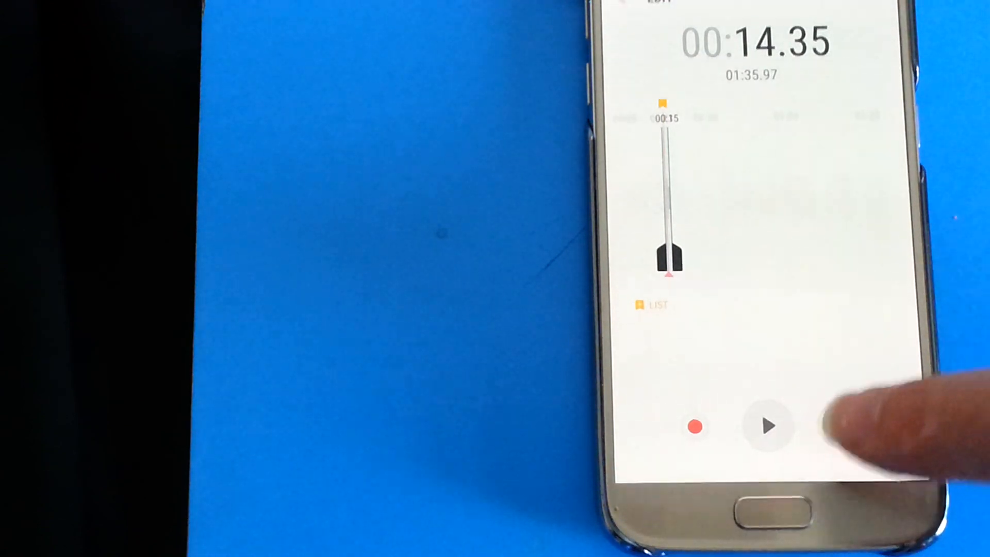
# Delete the dimmed area and save the 2-second clip as new file Lonesome-3
pyautogui.click(843, 426)
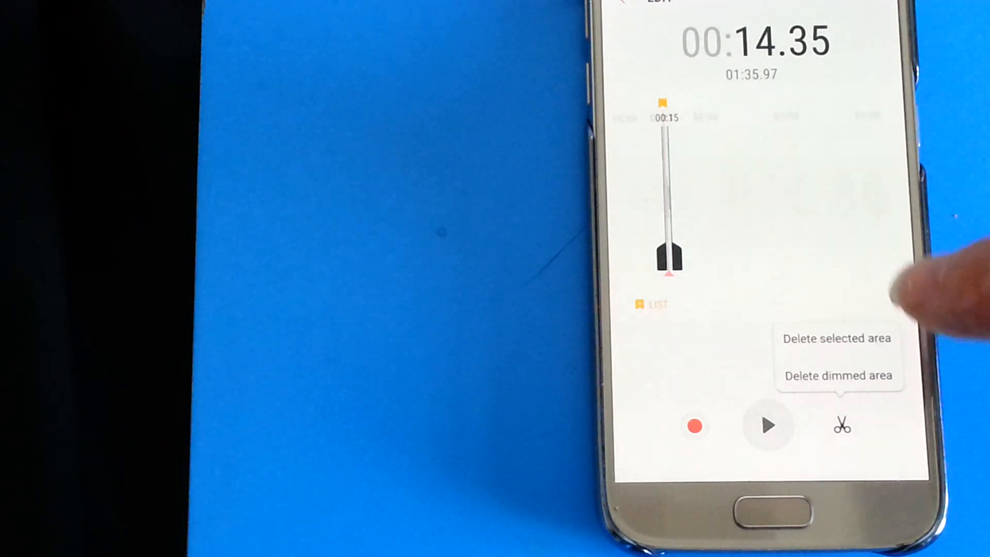
pyautogui.moveTo(916, 366)
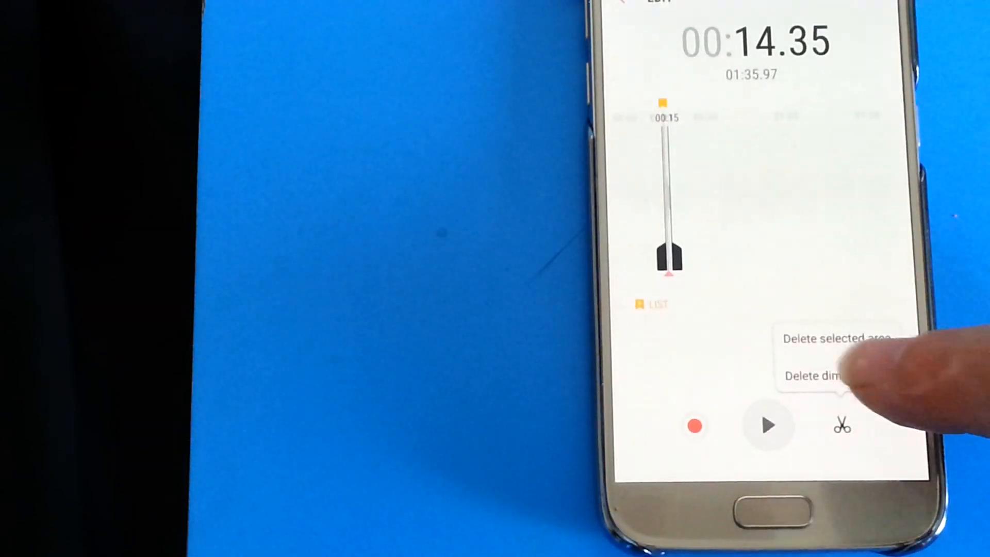
pyautogui.click(836, 339)
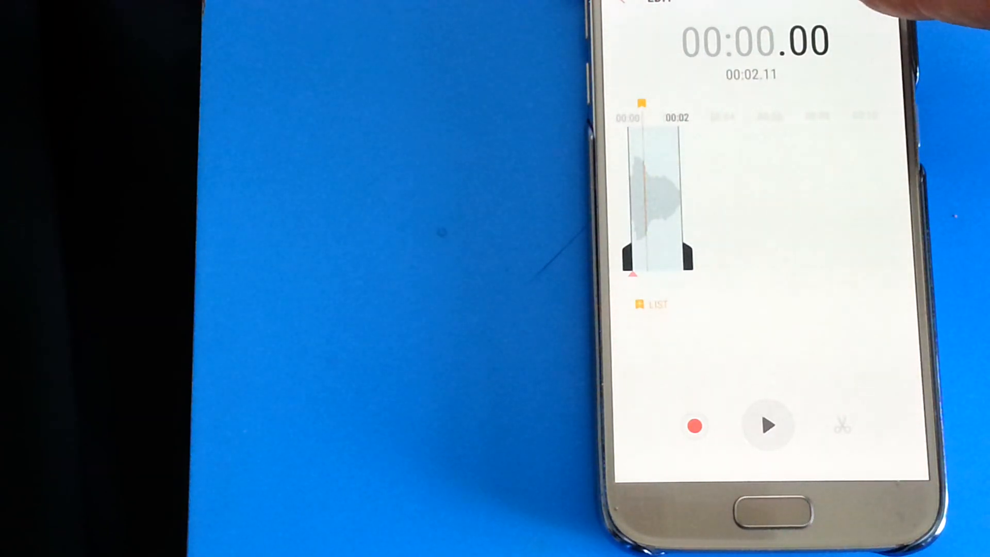
pyautogui.click(842, 425)
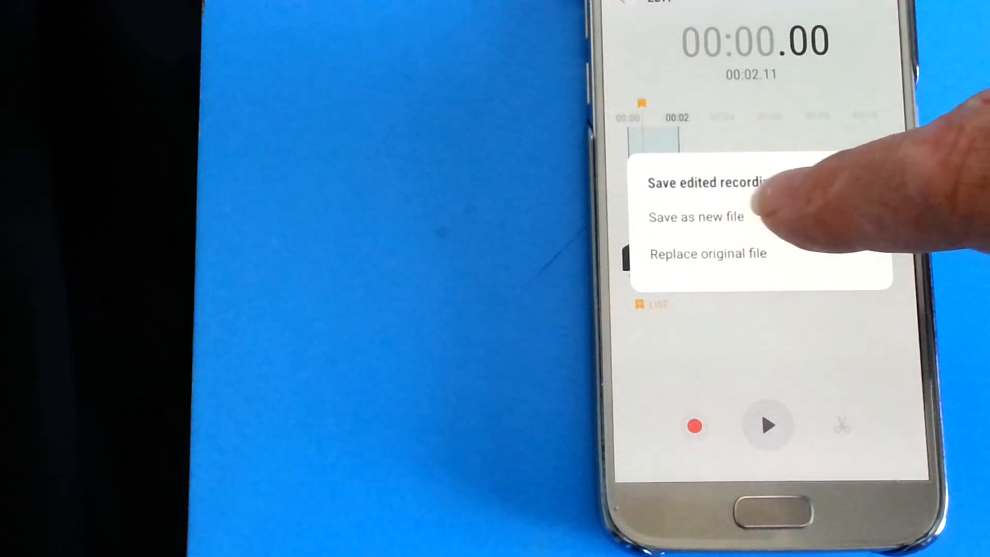
pyautogui.click(697, 216)
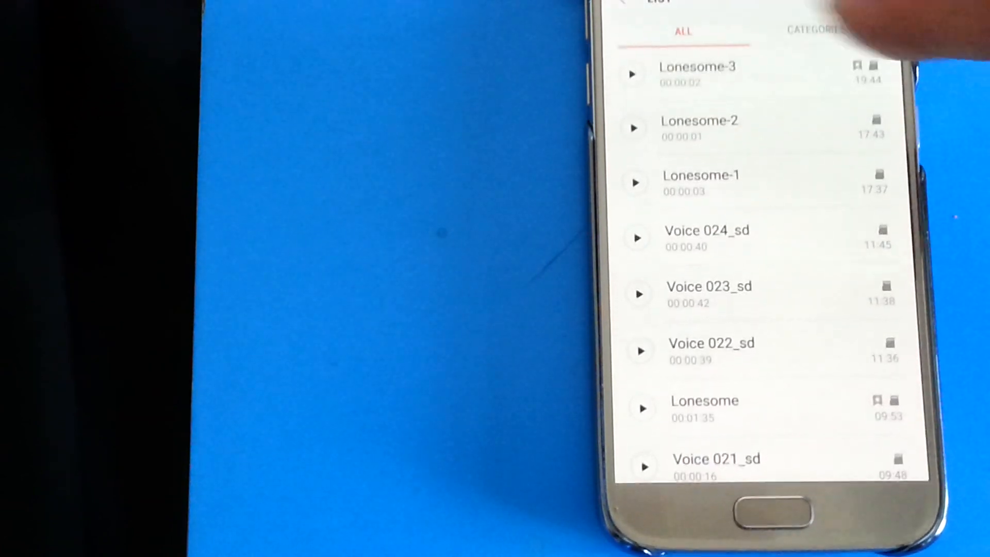
# Play Lonesome-3 and set repeat points A and B across the whole clip
pyautogui.click(697, 73)
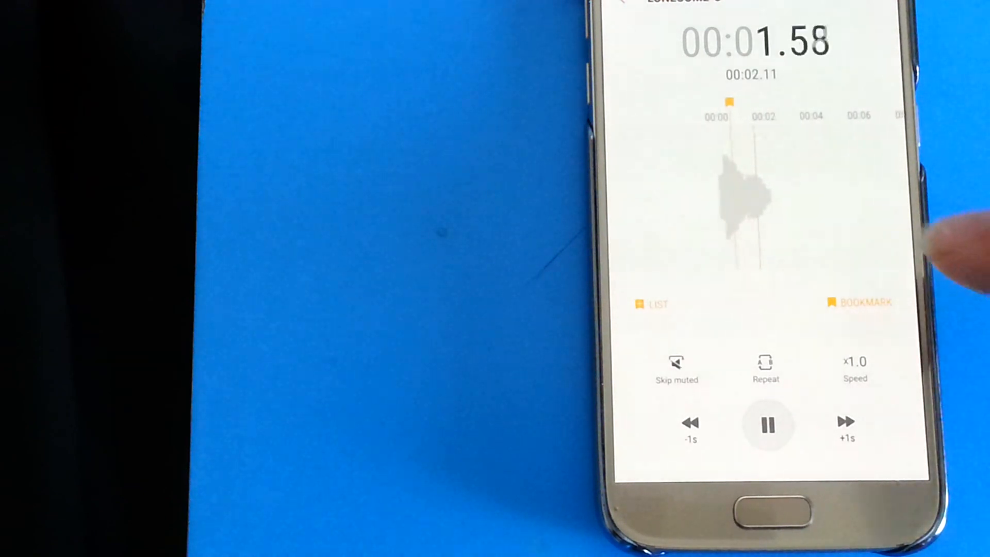
pyautogui.click(766, 424)
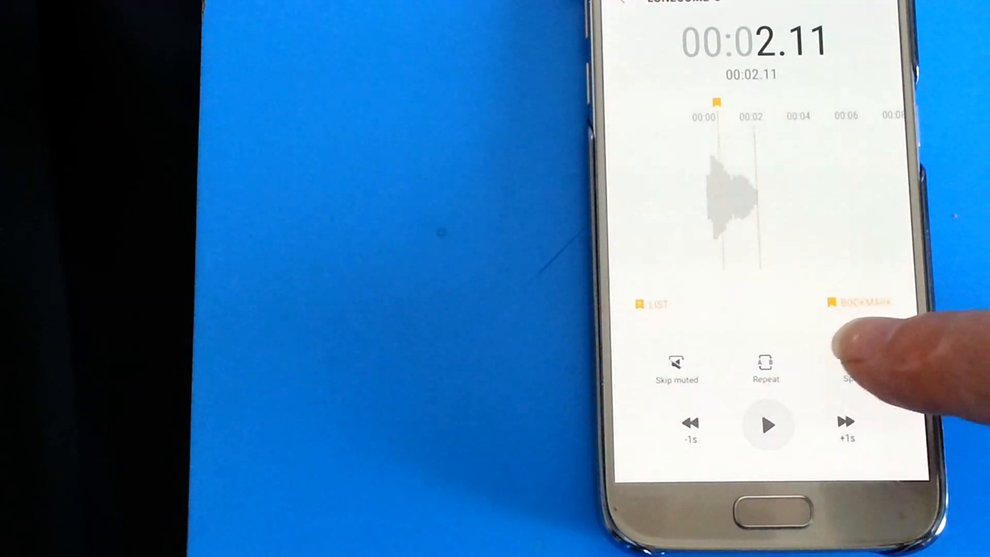
pyautogui.click(846, 369)
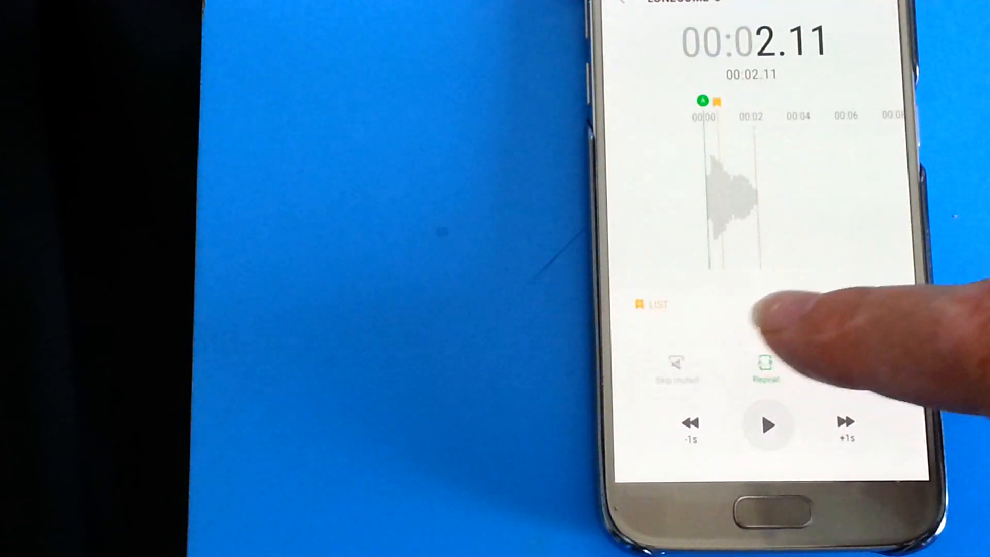
pyautogui.click(766, 425)
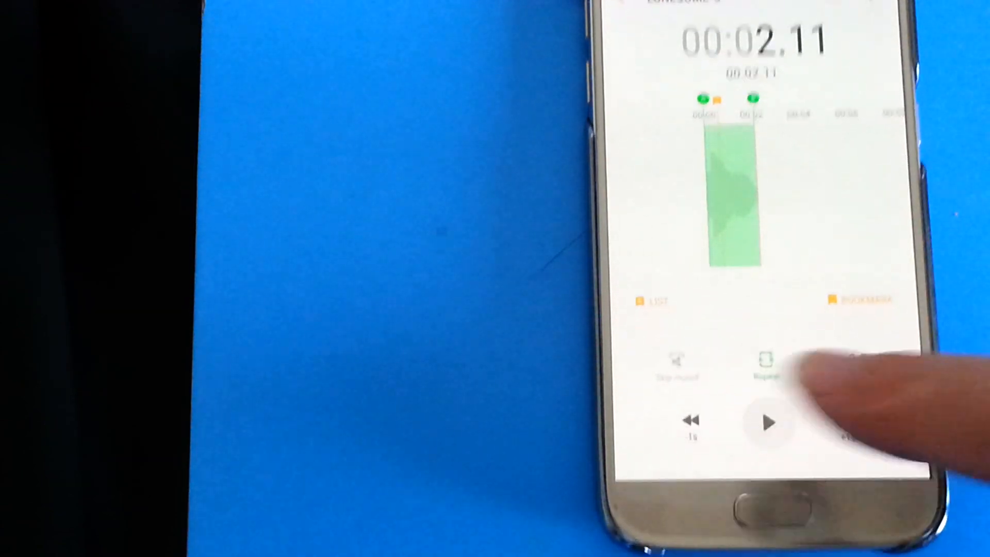
# Slow Lonesome-3's looping playback to x0.5 and pause it
pyautogui.click(767, 422)
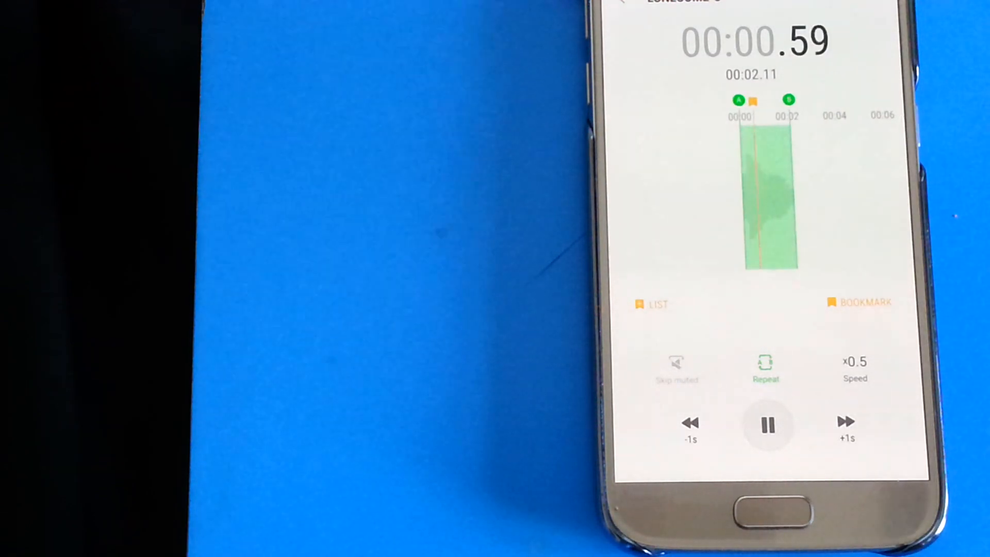
pyautogui.click(767, 423)
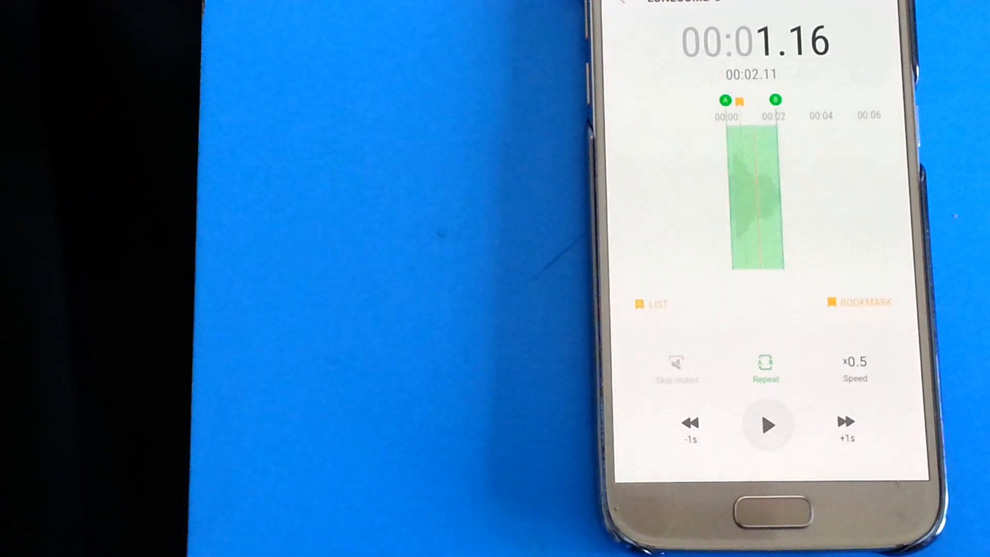